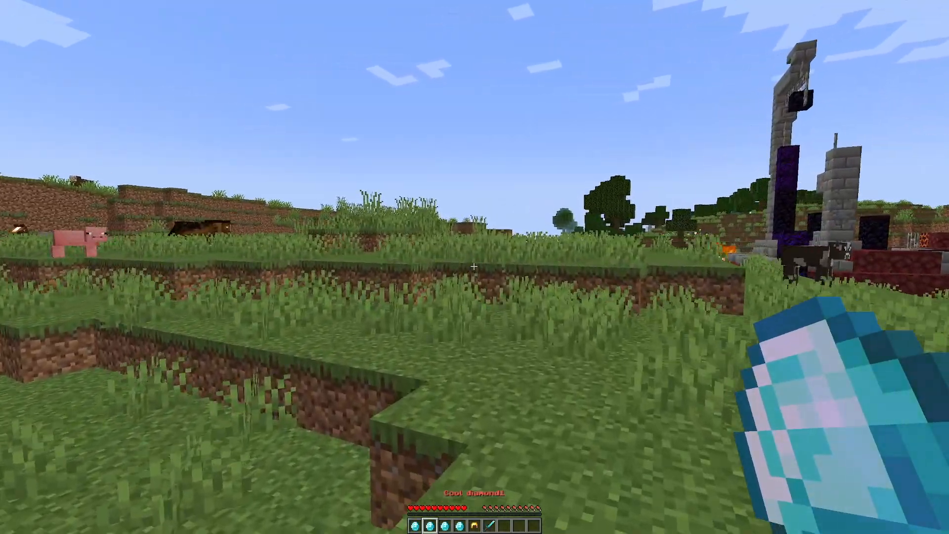
{"action": "mouse_move", "coordinate": [475, 267]}
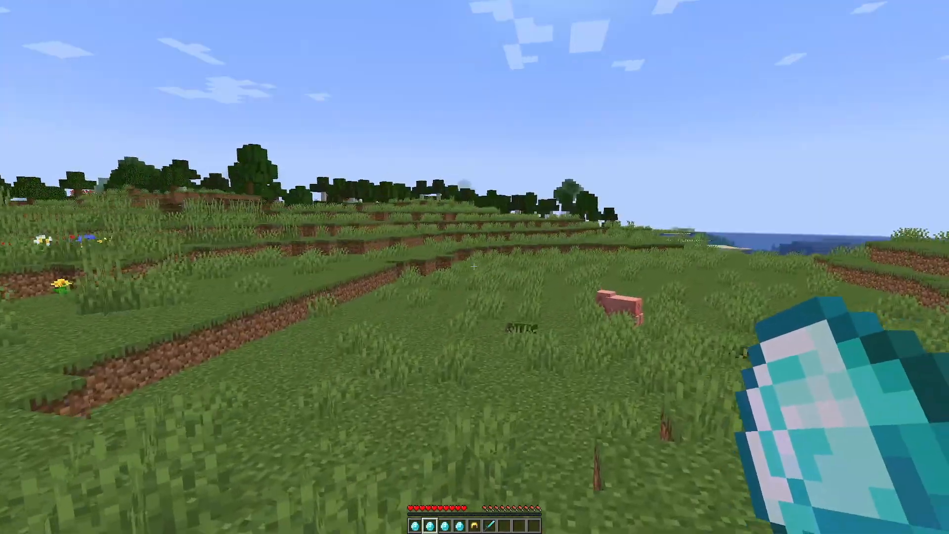
Check the custom items by toggling the inventory open and closed, then reopen it
{"action": "key", "text": "e"}
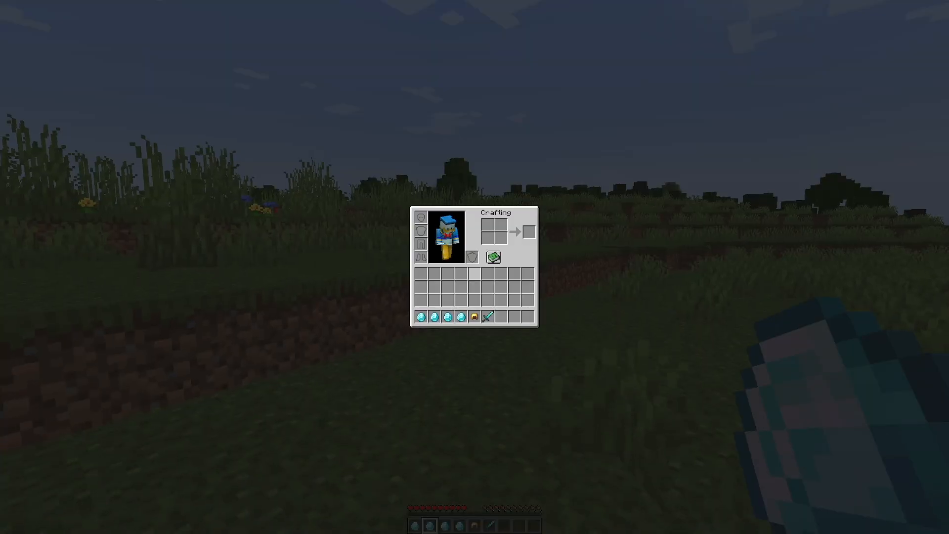
{"action": "key", "text": "e"}
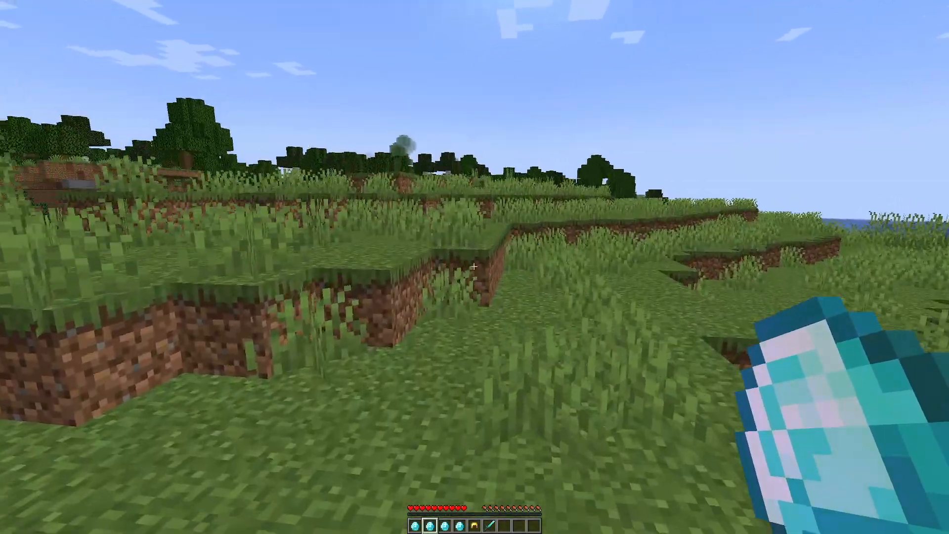
{"action": "key", "text": "e"}
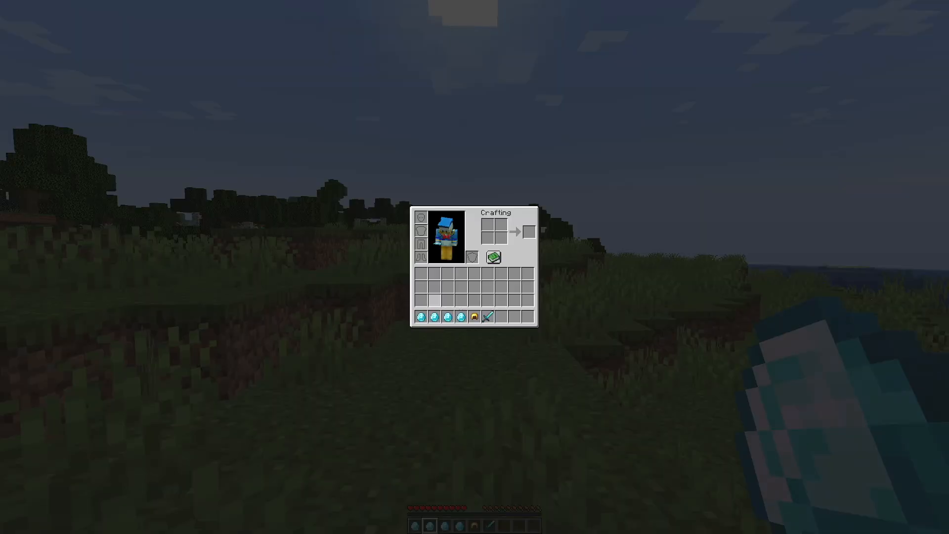
{"action": "mouse_move", "coordinate": [448, 316]}
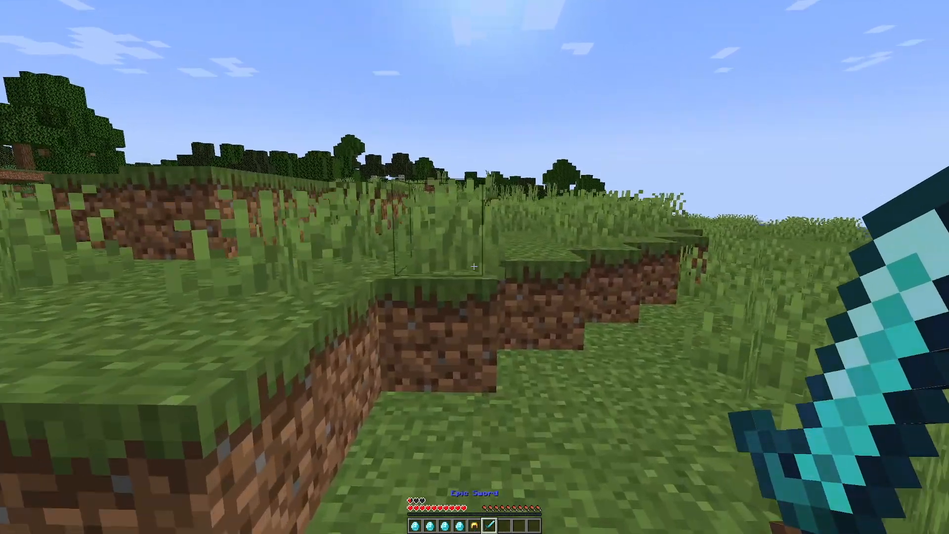
{"action": "key", "text": "e"}
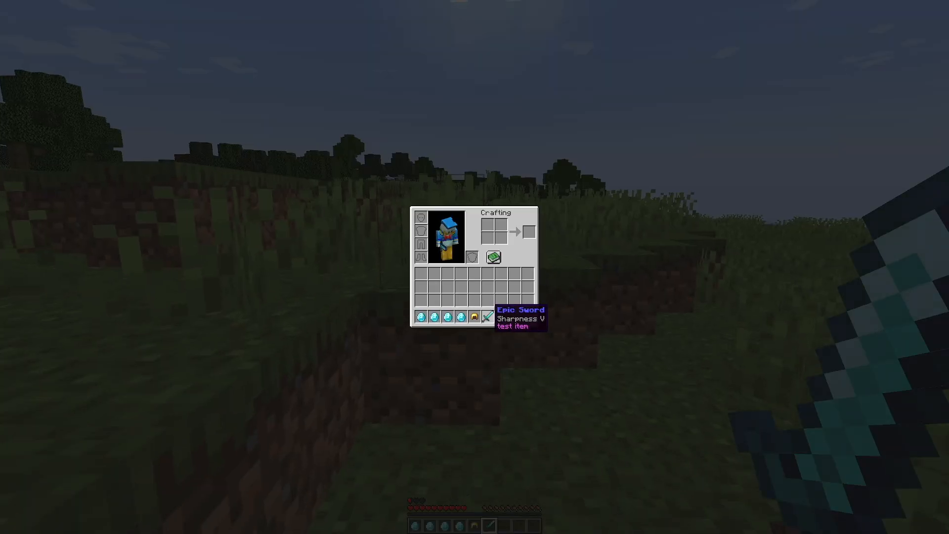
{"action": "key", "text": "Escape"}
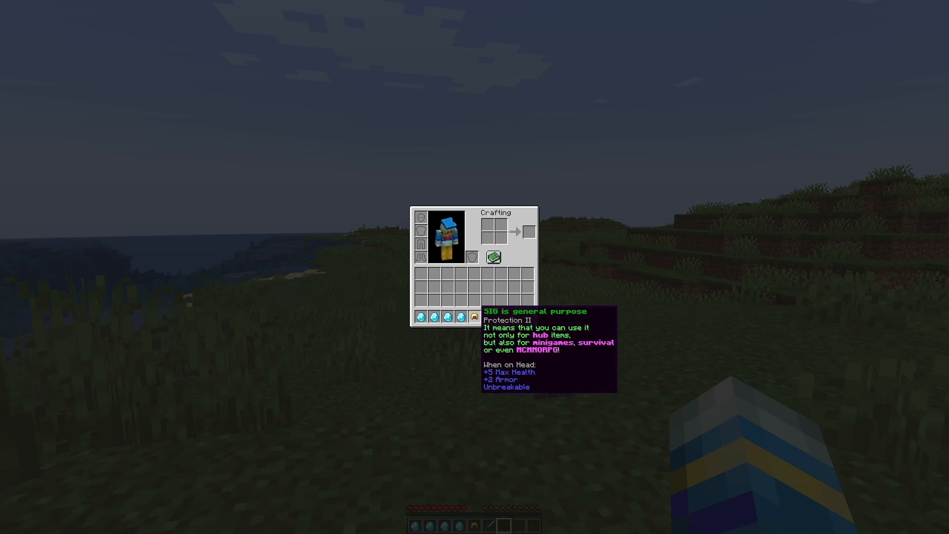
{"action": "key", "text": "Escape"}
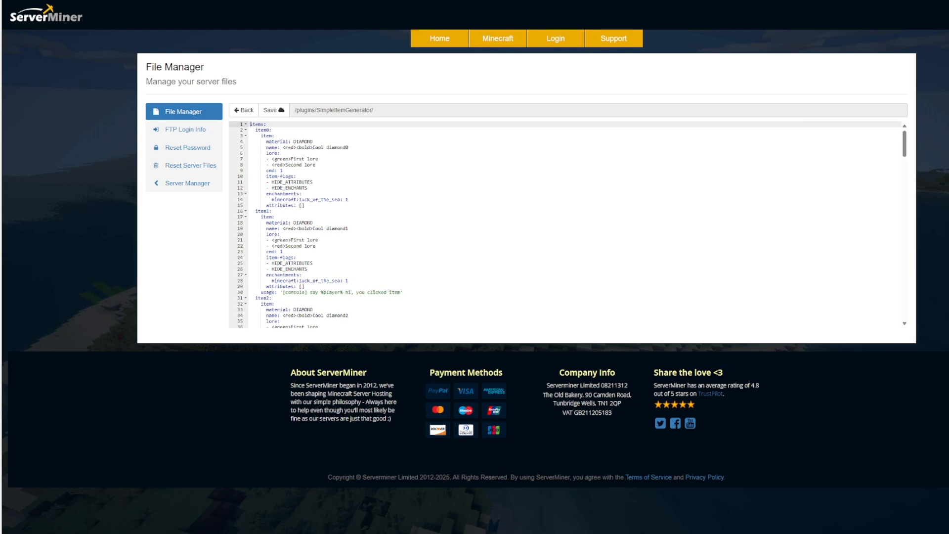
Scroll the SimpleItemGenerator items config down to its last entry, the youtube item
{"action": "scroll", "scroll_direction": "down", "scroll_amount": 3}
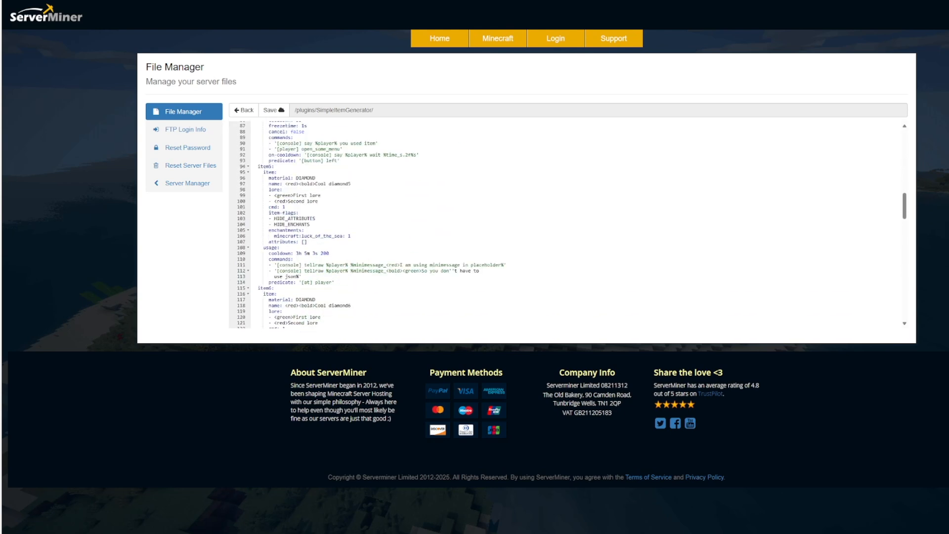
{"action": "scroll", "scroll_direction": "down", "scroll_amount": 3}
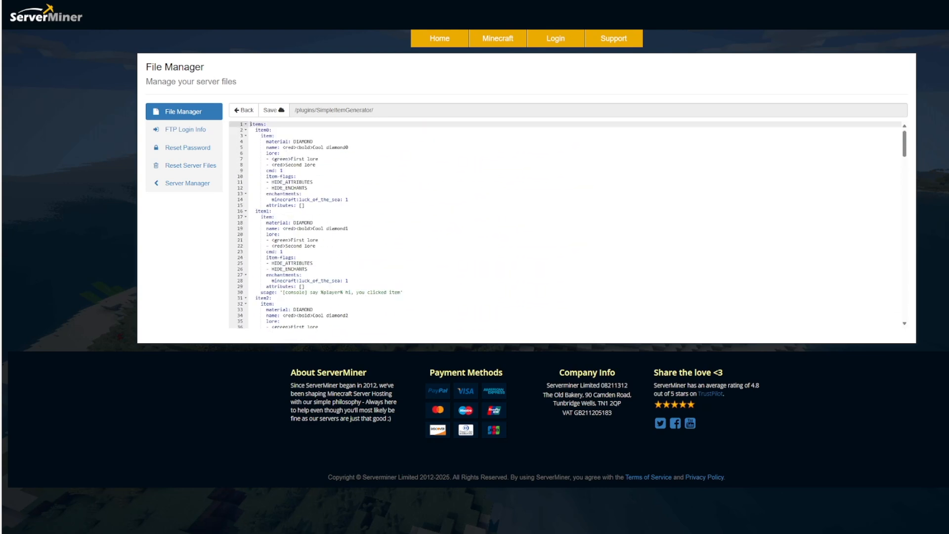
{"action": "scroll", "scroll_direction": "down", "scroll_amount": 3}
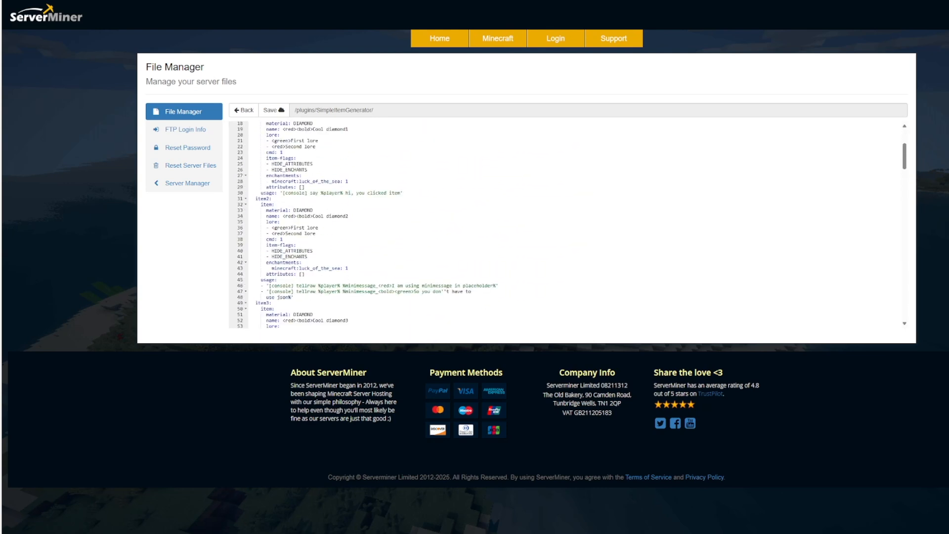
{"action": "scroll", "scroll_direction": "down", "scroll_amount": 3}
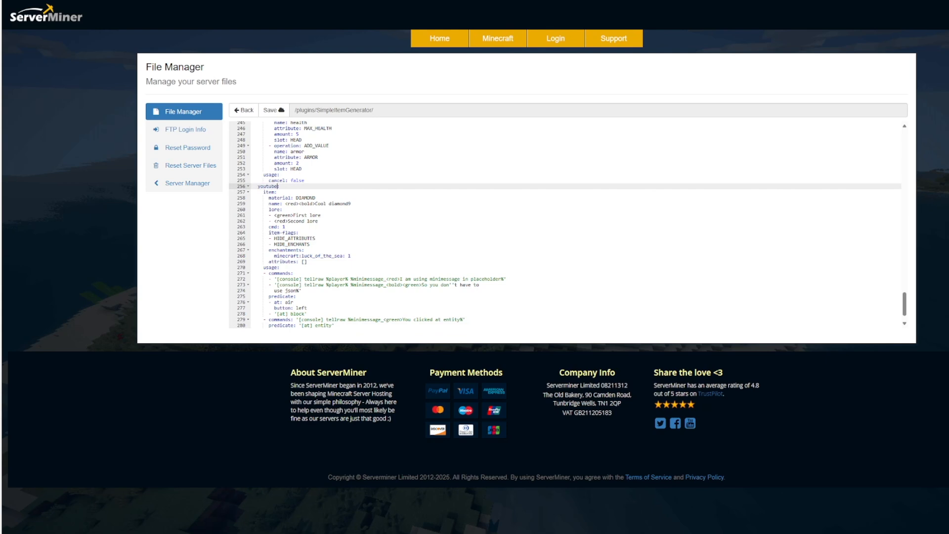
Change the youtube item's material to IRON_AXE and its aqua bold name to 'Shiny Axe'
{"action": "double_click", "coordinate": [310, 197]}
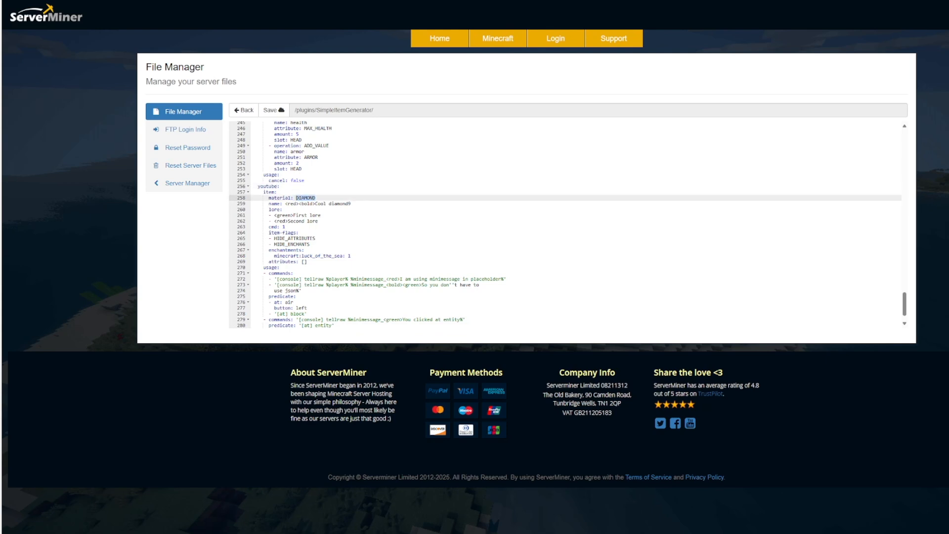
{"action": "type", "text": "IRON_AXE"}
{"action": "left_click", "coordinate": [576, 203]}
{"action": "type", "text": "aqua"}
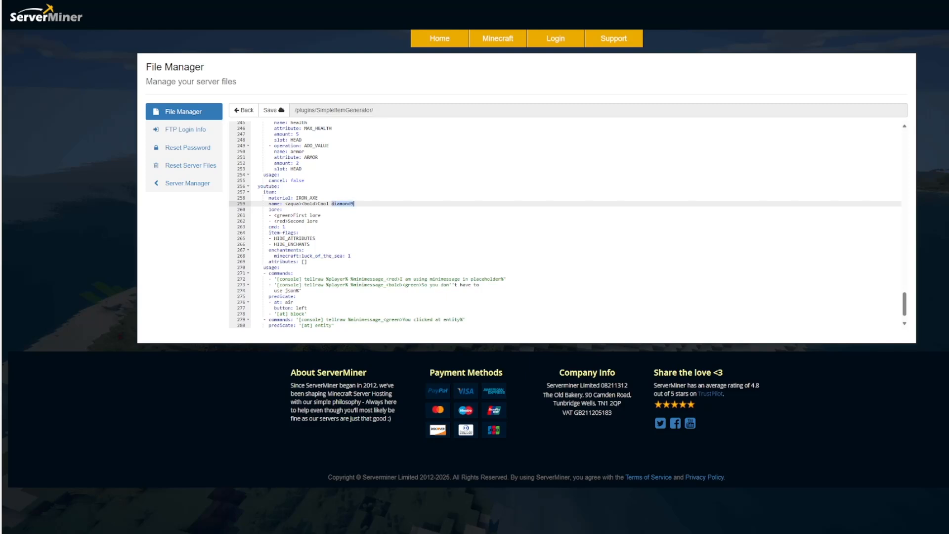
{"action": "key", "text": "Delete"}
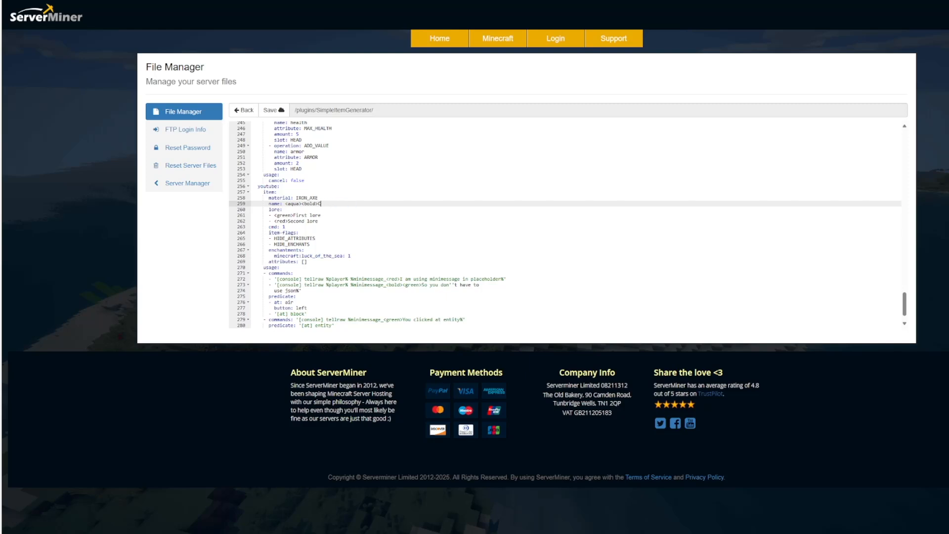
{"action": "type", "text": "Shiny A"}
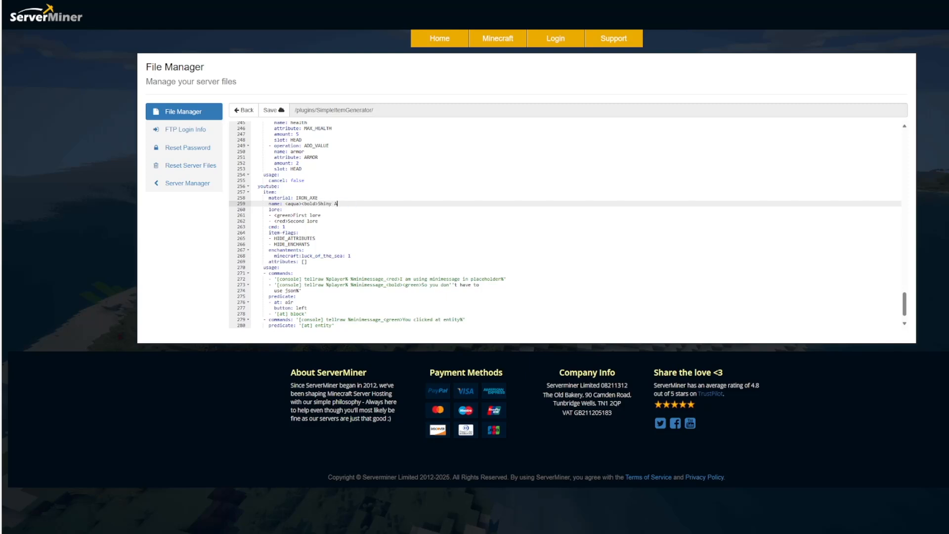
{"action": "type", "text": "xe"}
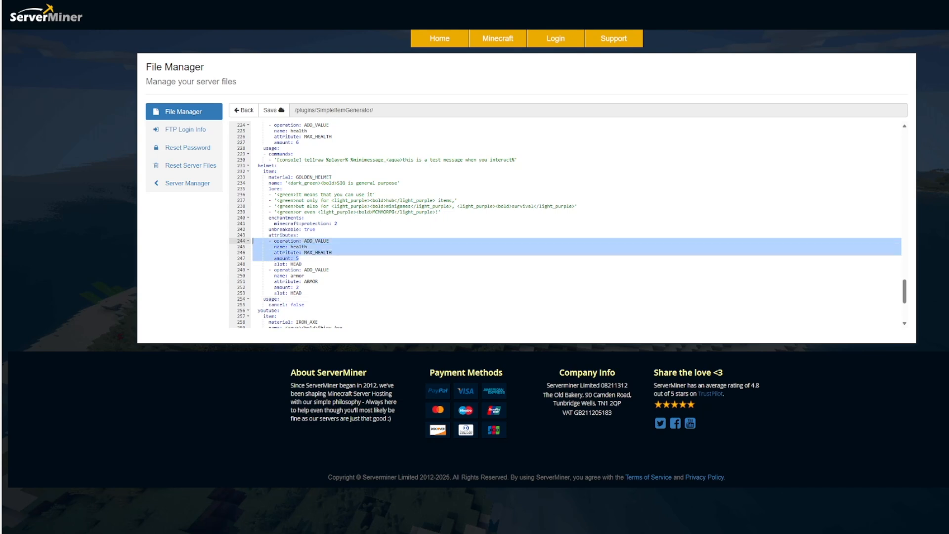
Scroll through the helmet item's attribute settings in config.yml
{"action": "scroll", "scroll_direction": "down", "scroll_amount": 3}
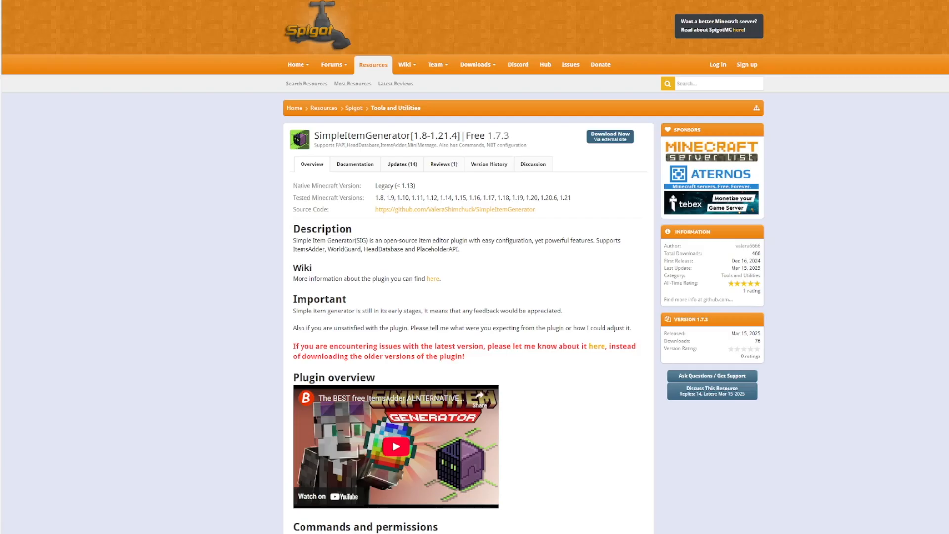
Select the rainbow and gradient lore example lines and reveal the helmet example configuration
{"action": "scroll", "scroll_direction": "down", "scroll_amount": 3}
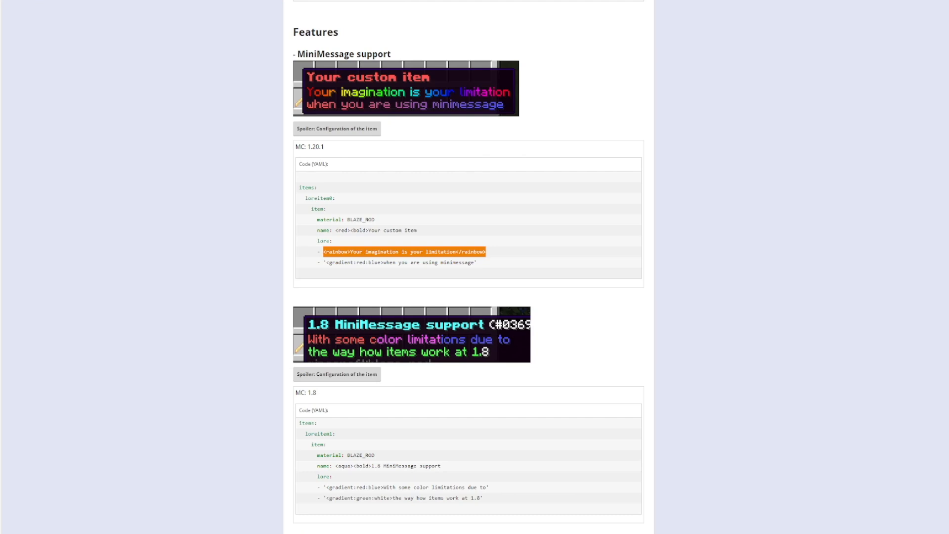
{"action": "left_click_drag", "start_coordinate": [325, 251], "coordinate": [477, 262]}
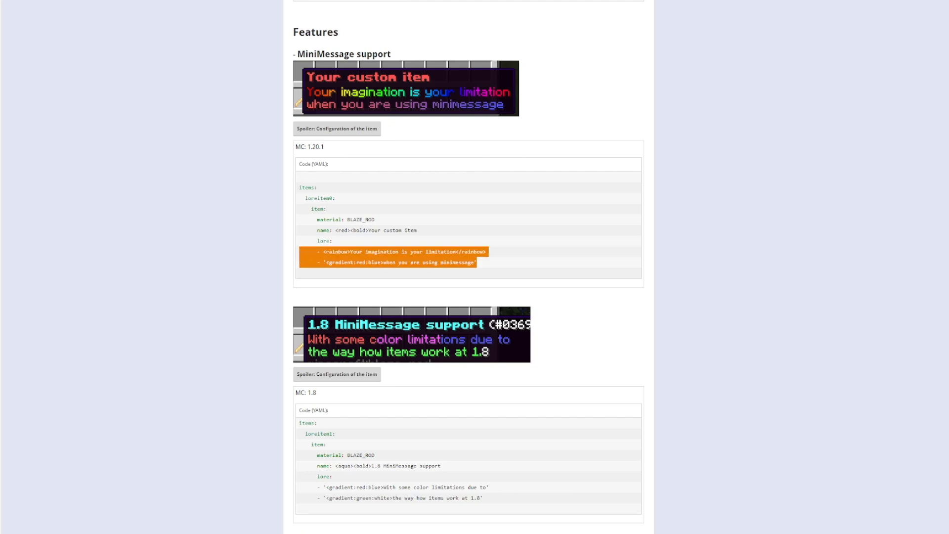
{"action": "scroll", "scroll_direction": "down", "scroll_amount": 3}
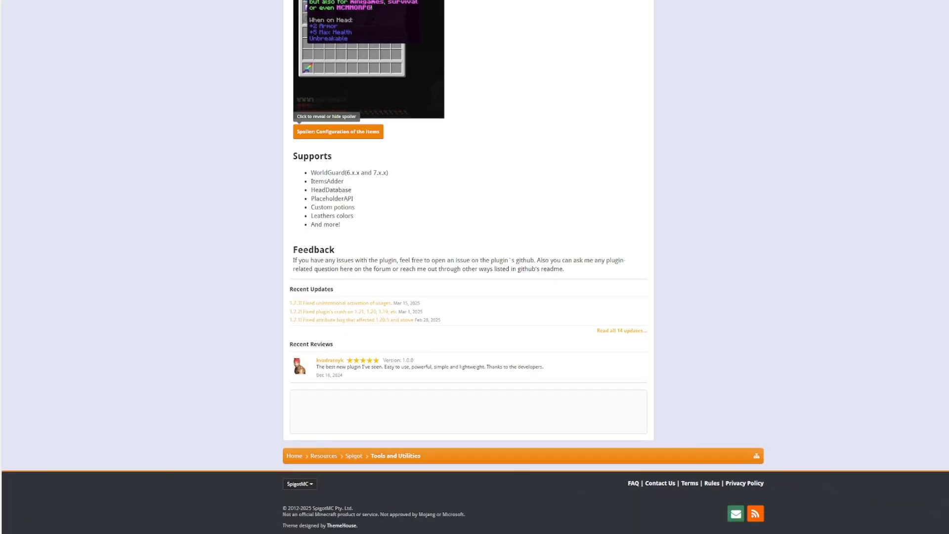
{"action": "left_click", "coordinate": [337, 132]}
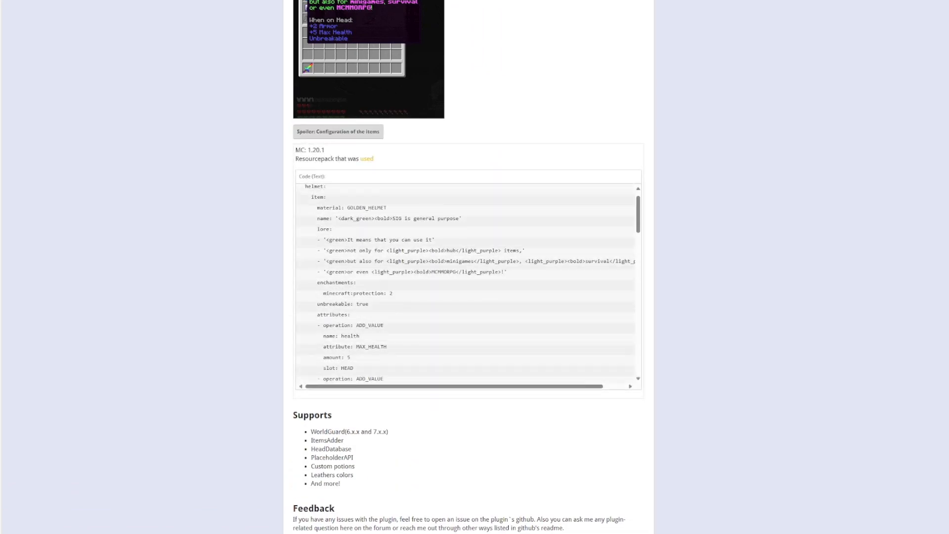
{"action": "scroll", "scroll_direction": "down", "scroll_amount": 3}
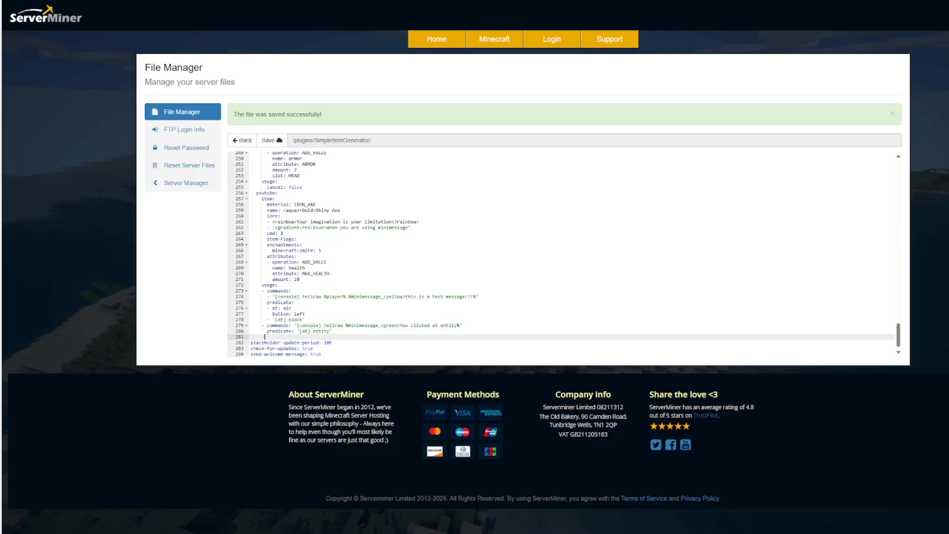
{"action": "scroll", "scroll_direction": "down", "scroll_amount": 3}
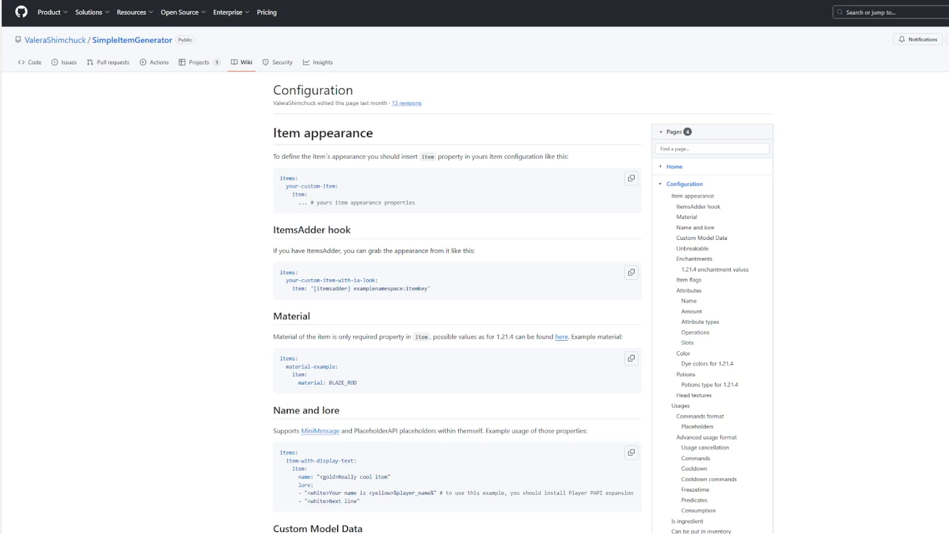
Browse the wiki's Attribute types list and select an attribute name to reuse
{"action": "scroll", "scroll_direction": "down", "scroll_amount": 3}
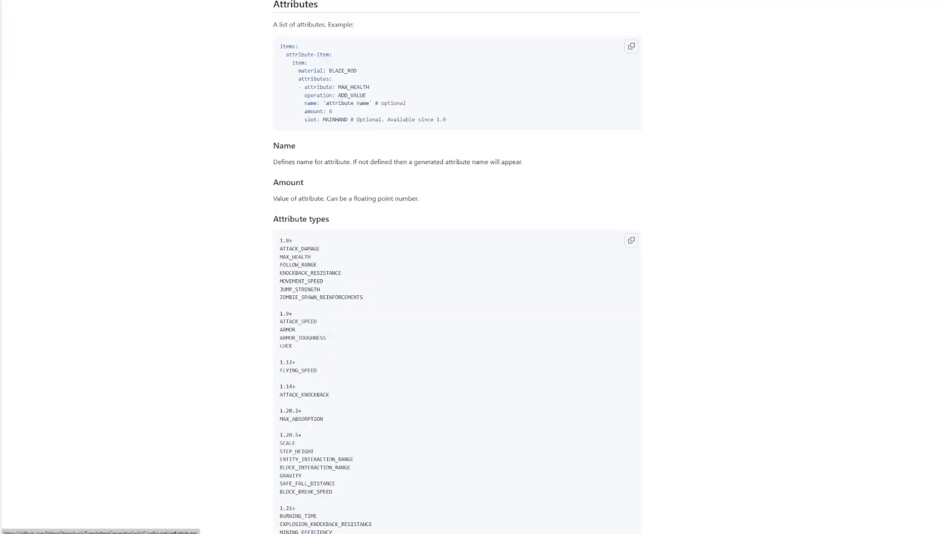
{"action": "scroll", "scroll_direction": "down", "scroll_amount": 3}
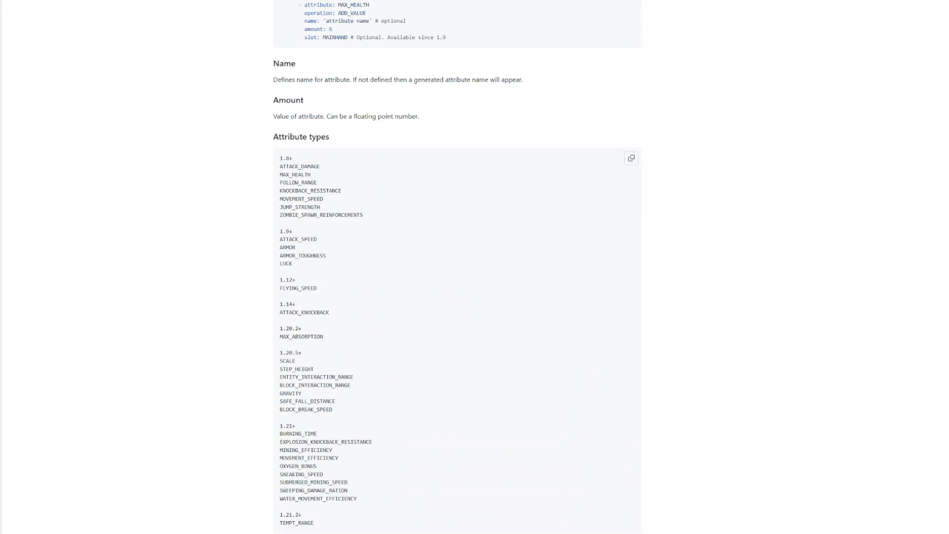
{"action": "double_click", "coordinate": [300, 198]}
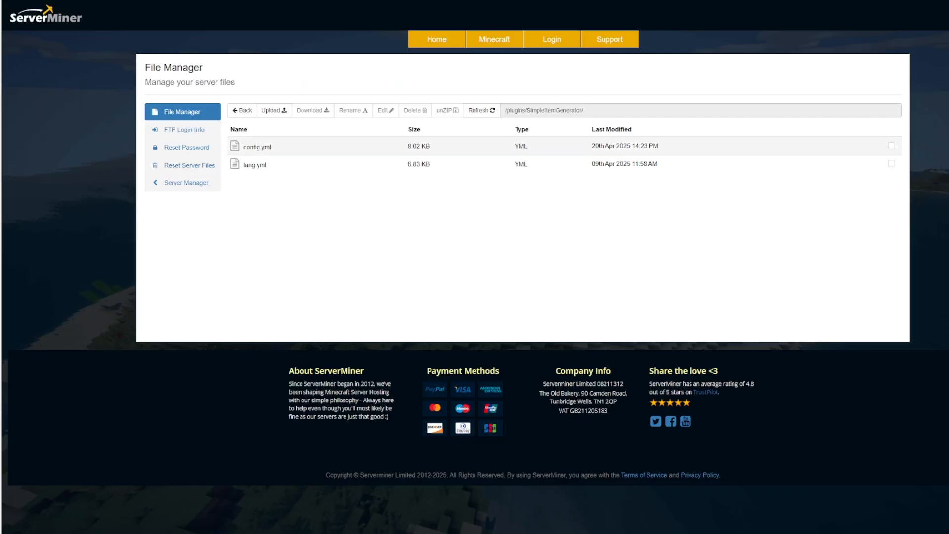
In config.yml, add a speed attribute to the Shiny Axe alongside its max health bonus
{"action": "left_click", "coordinate": [383, 110]}
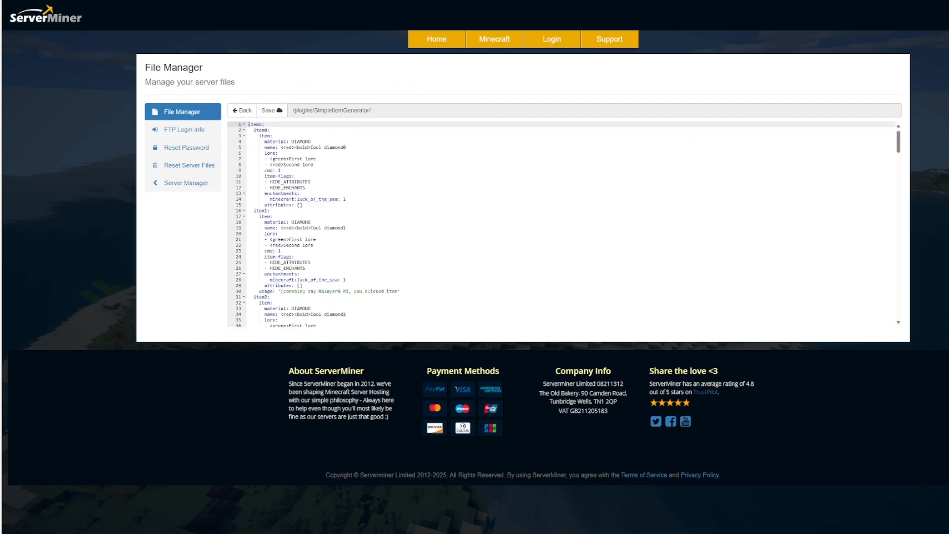
{"action": "scroll", "scroll_direction": "down", "scroll_amount": 3}
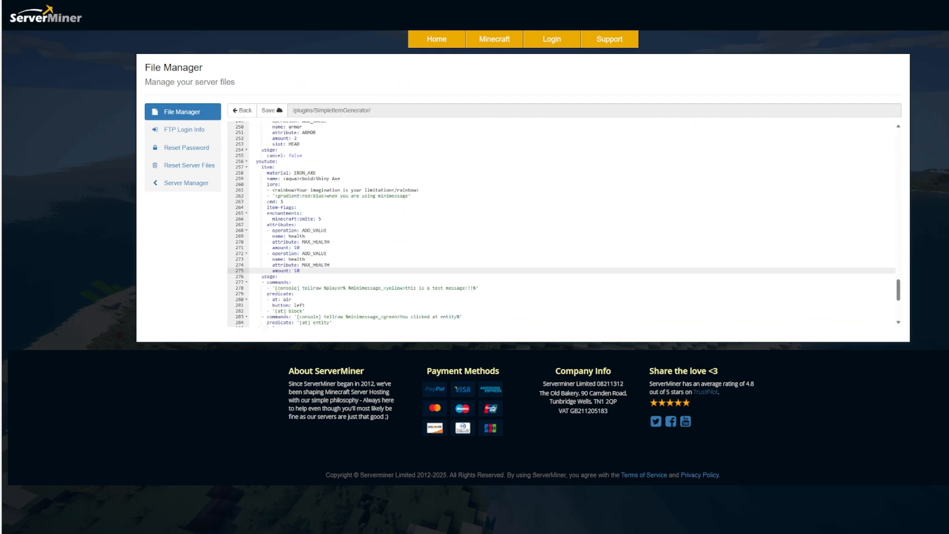
{"action": "type", "text": "speed"}
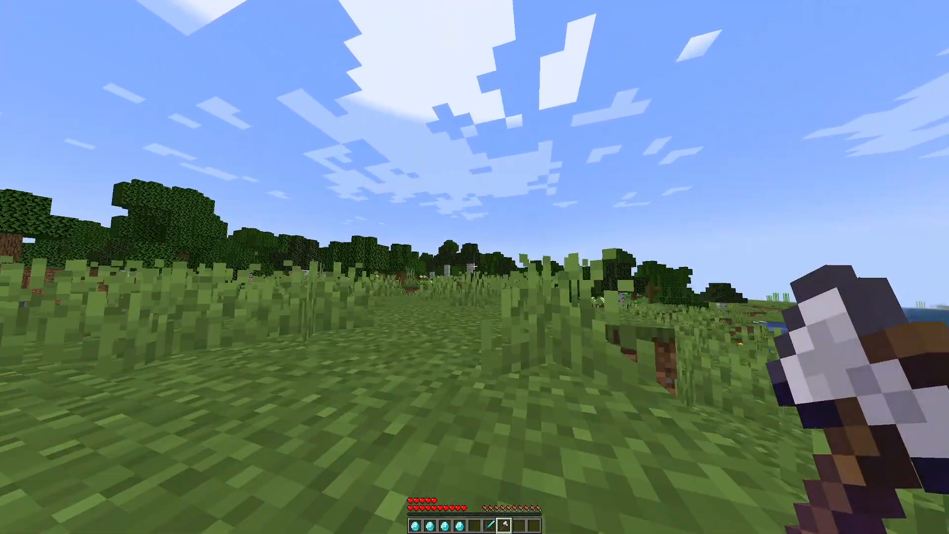
{"action": "mouse_move", "coordinate": [474, 267]}
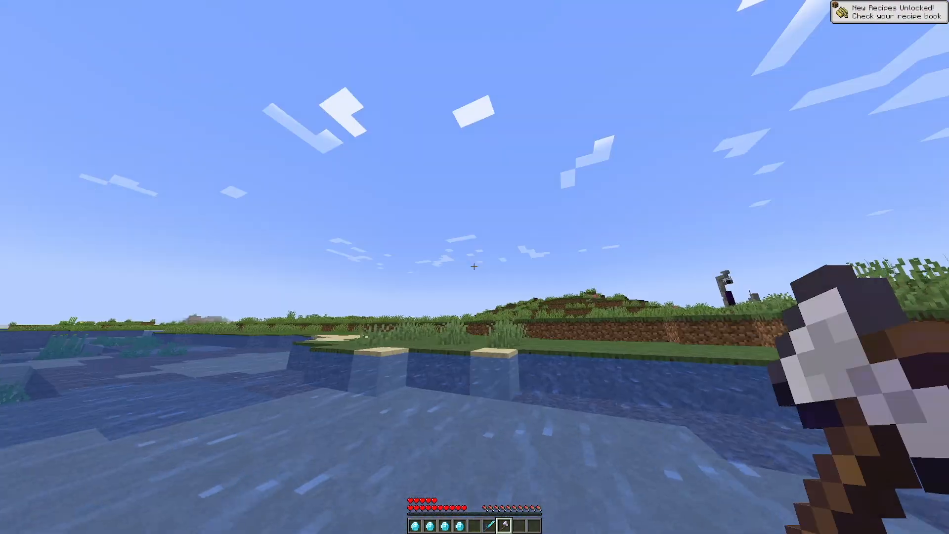
{"action": "key", "text": "e"}
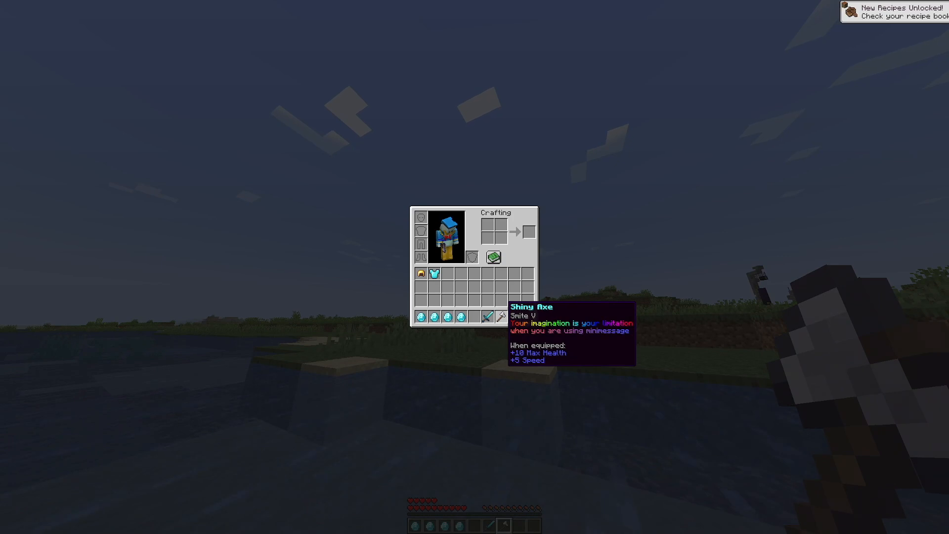
{"action": "key", "text": "Escape"}
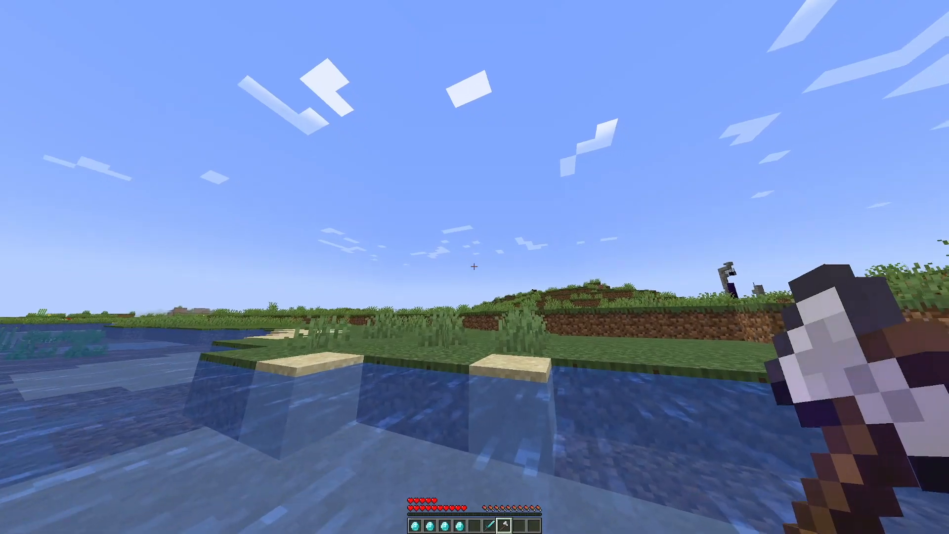